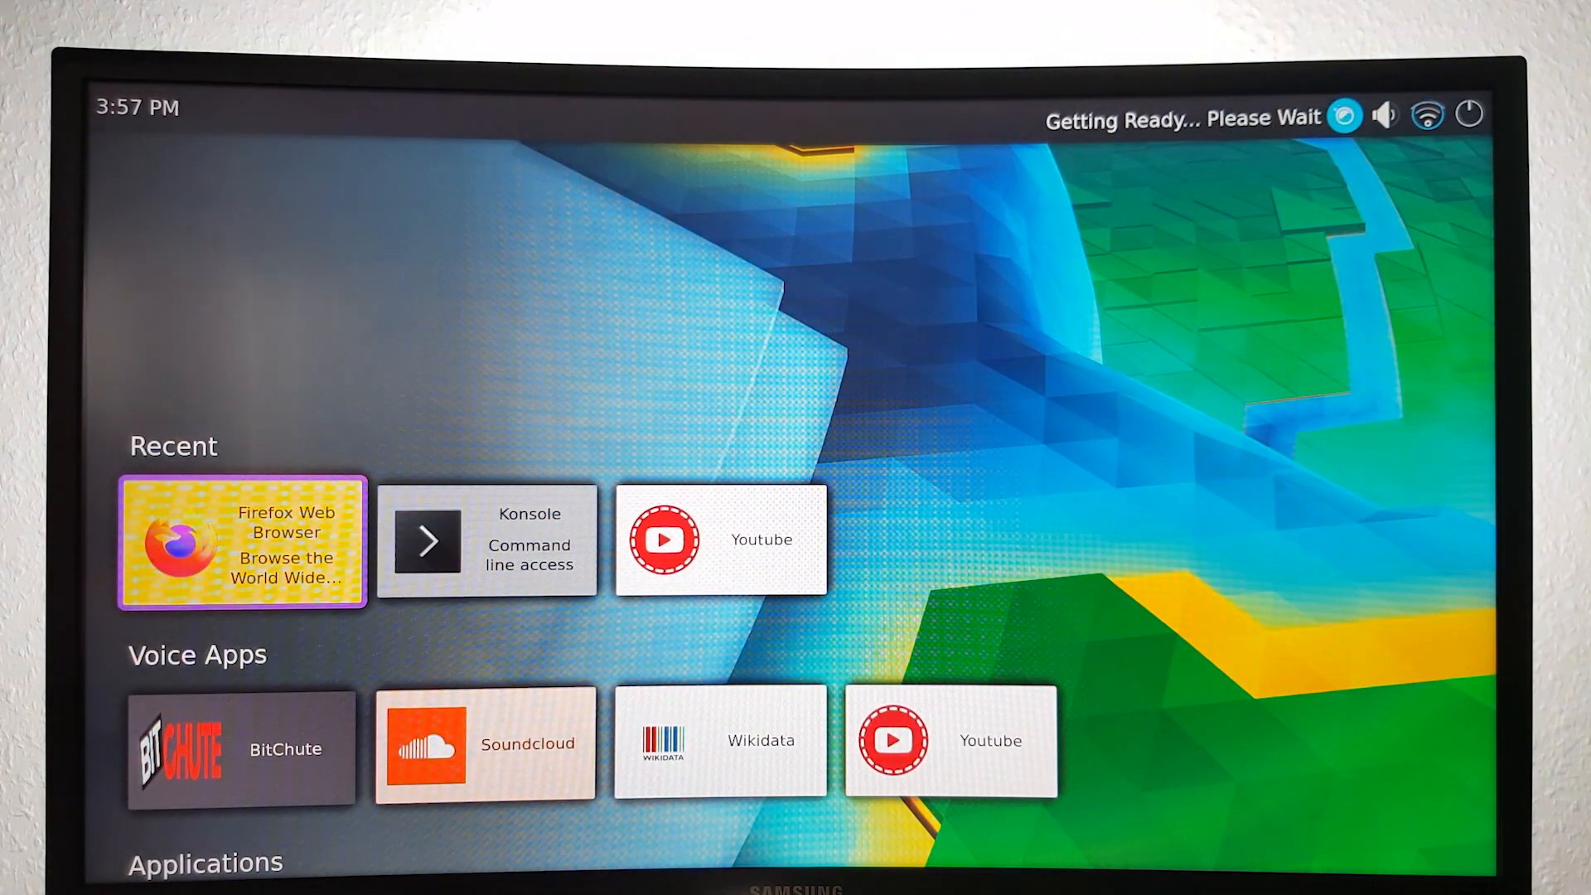
Scroll the home launcher down past Voice Apps to the Applications and Games rows
scroll("down", 3)
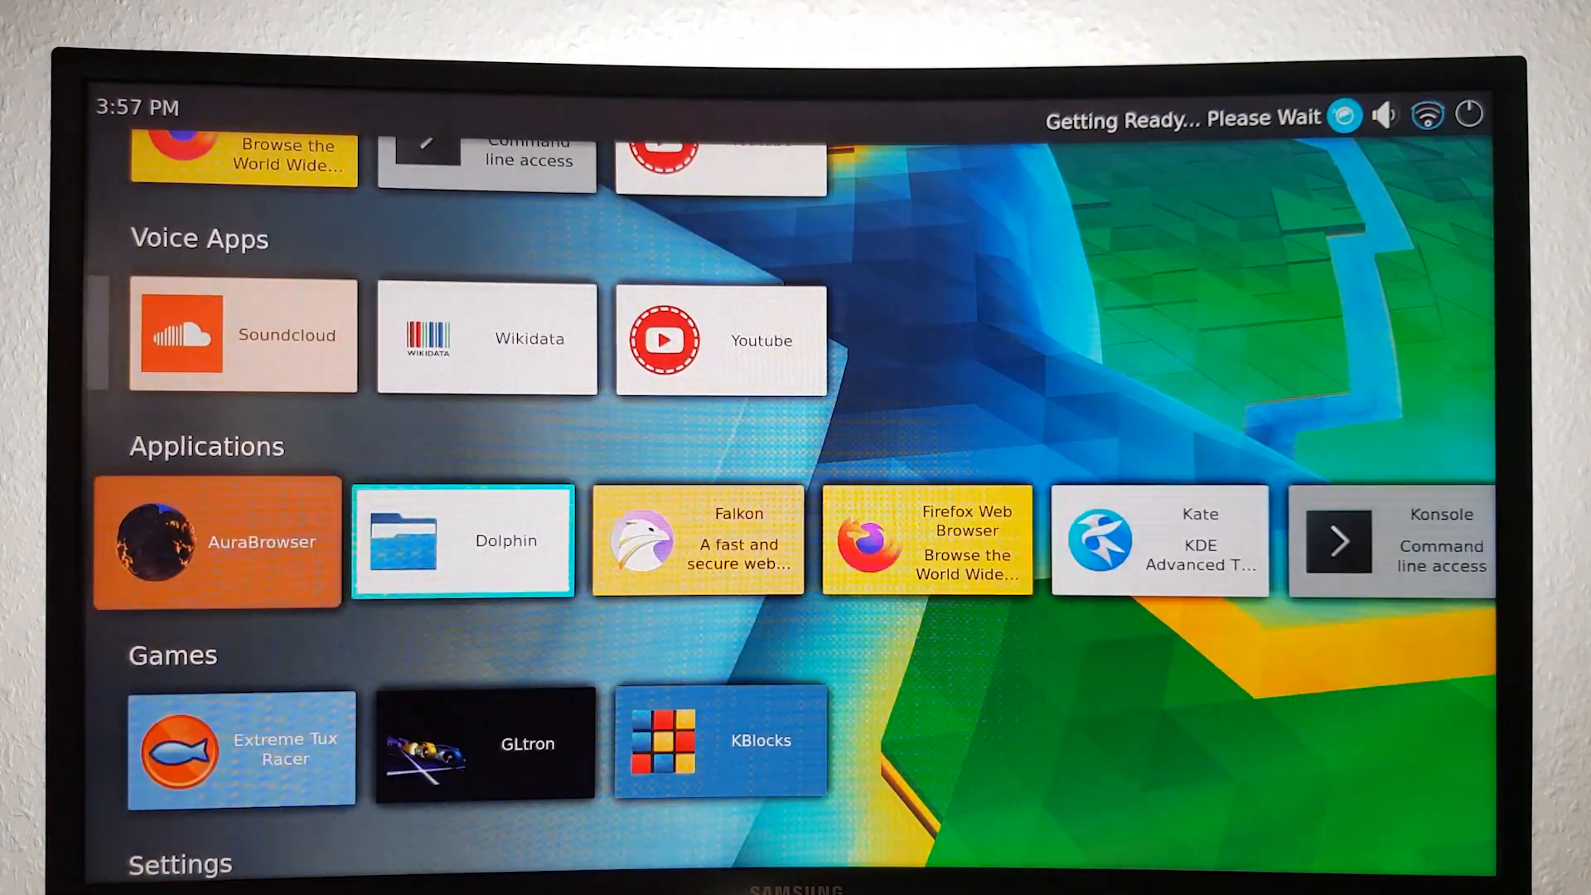
scroll("down", 3)
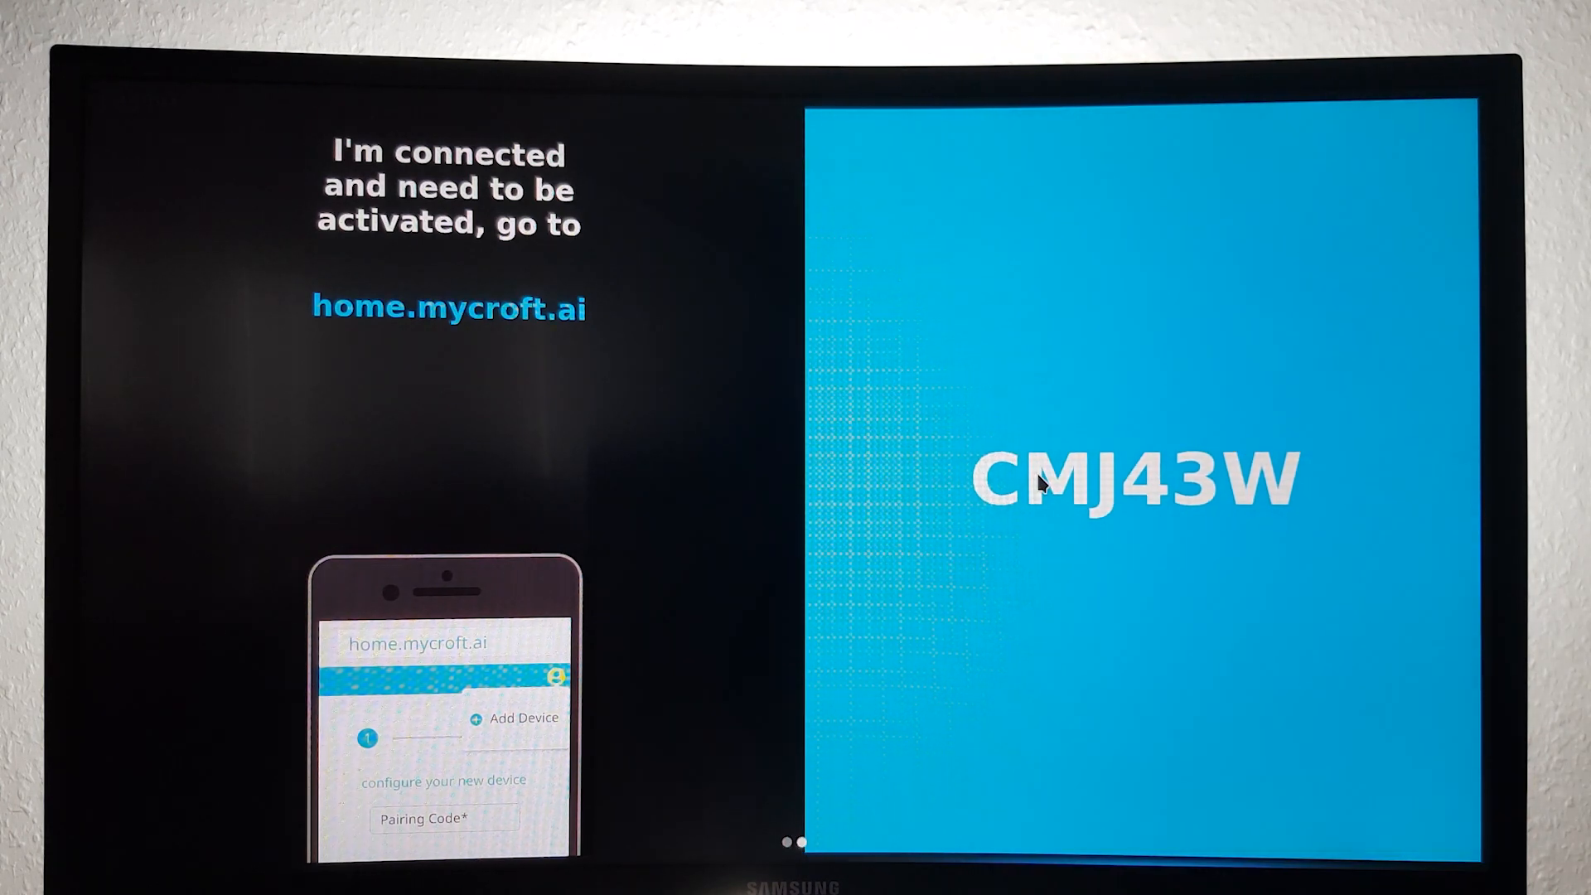
mouse_move(822, 763)
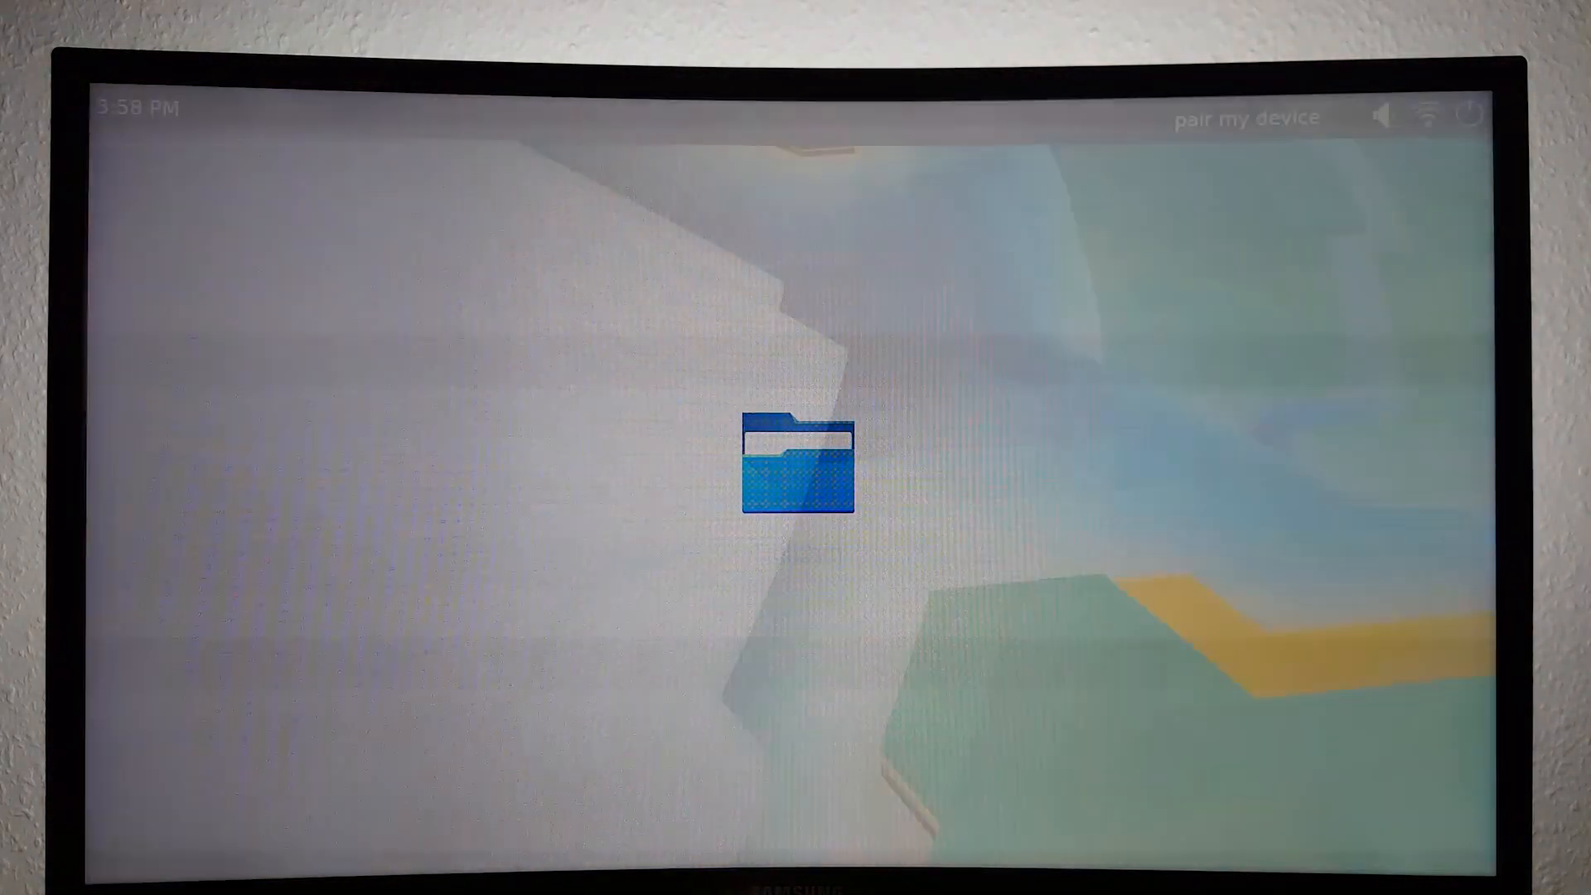
Launch Dolphin from its tile in the Applications row
double_click(797, 463)
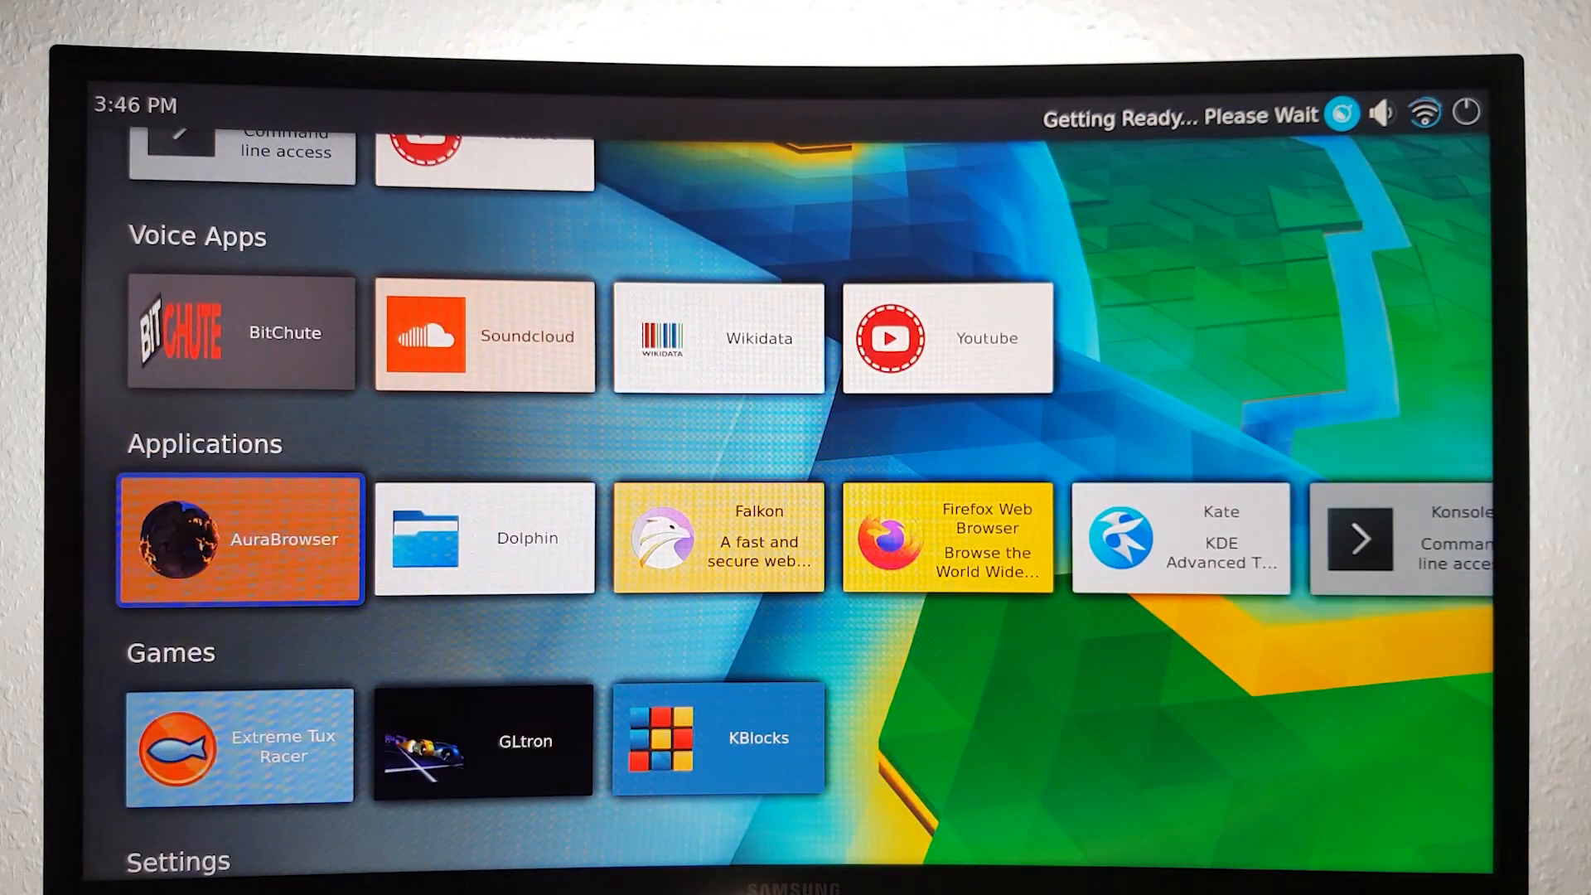
Scroll the launcher down through Games to the Settings row (Audio, Wallpaper, Wireless)
scroll("down", 3)
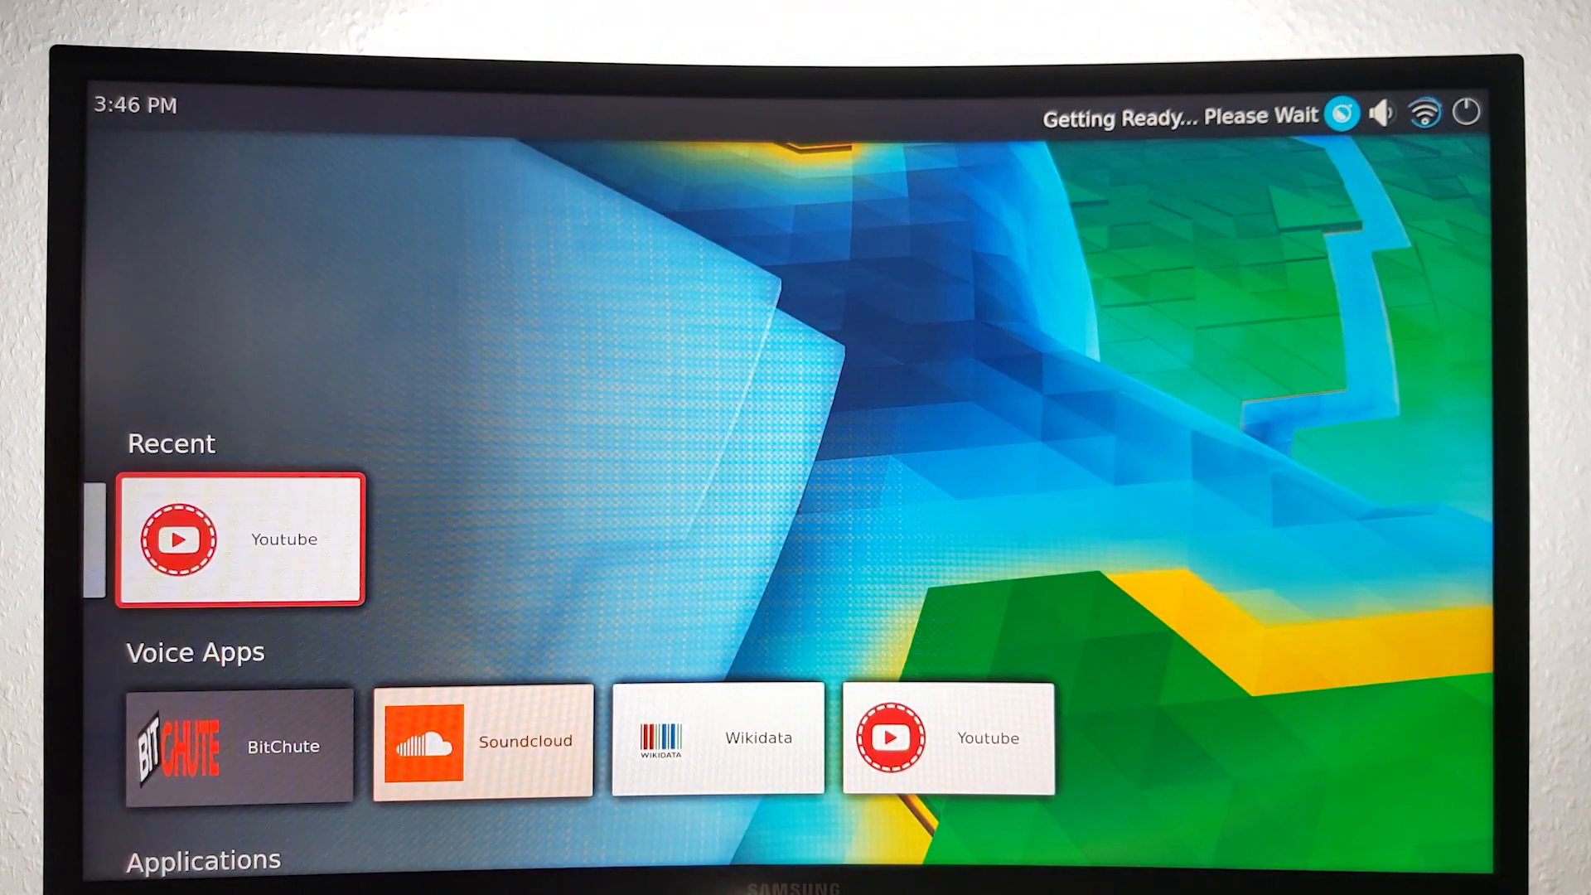
scroll("down", 3)
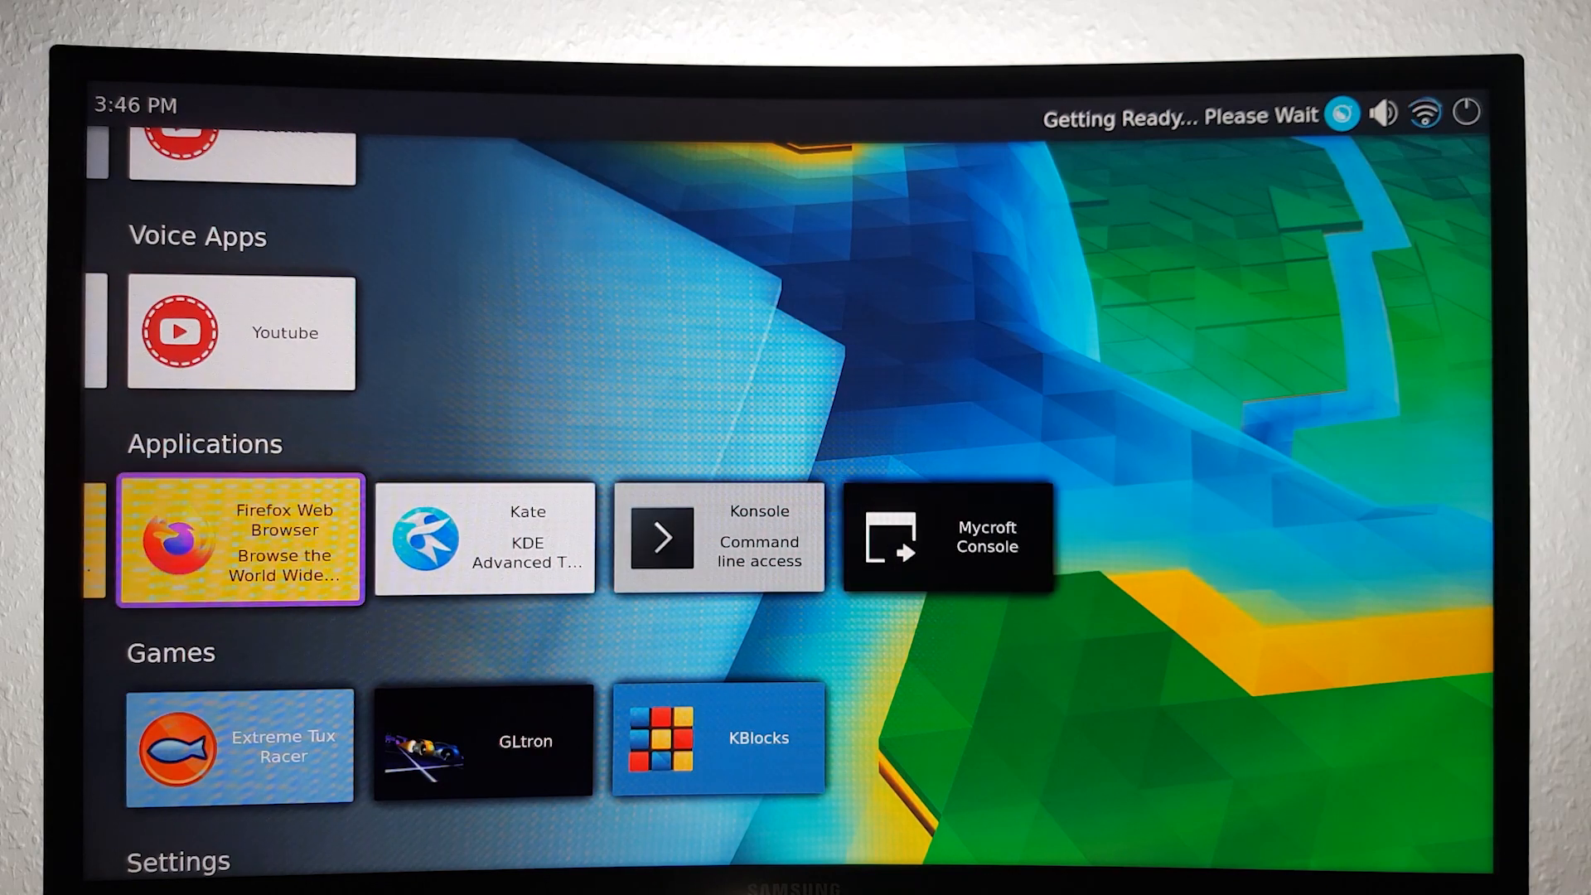
scroll("down", 3)
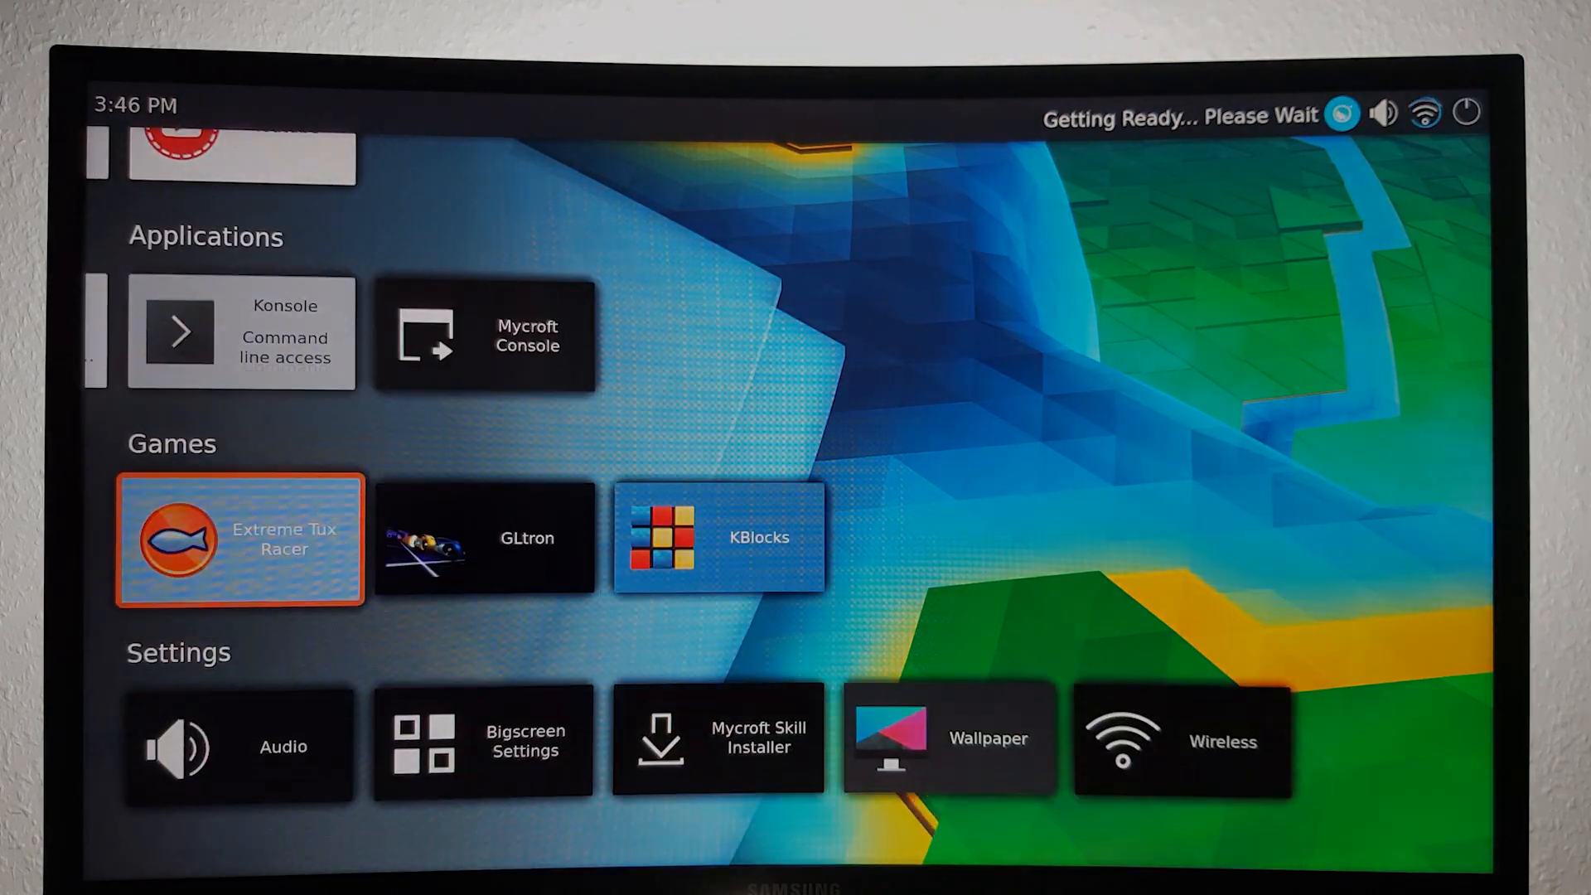